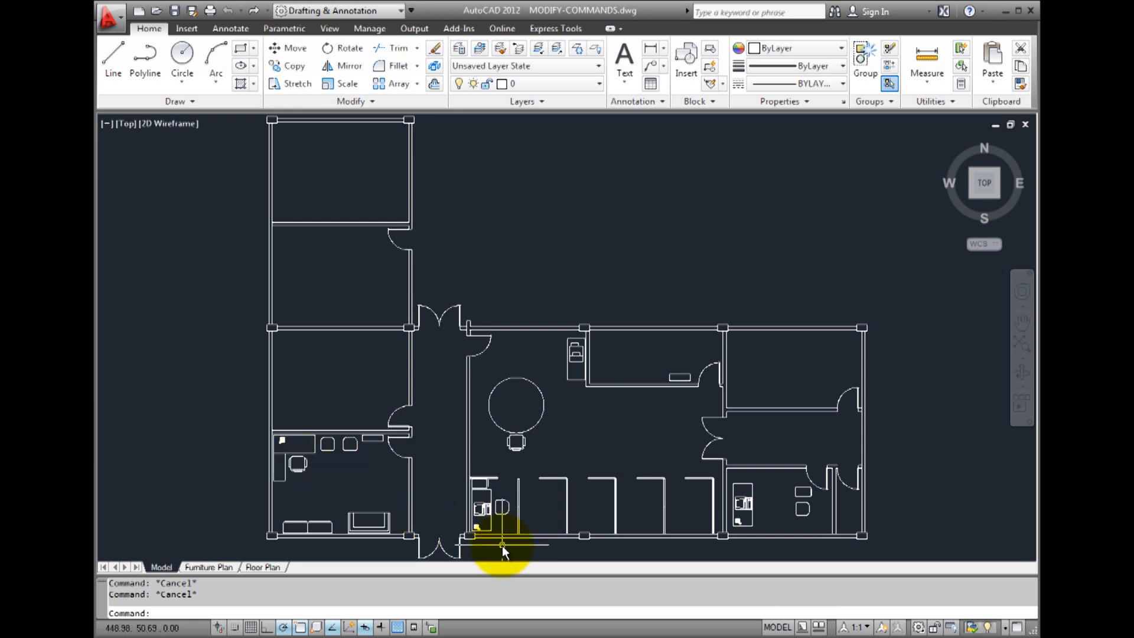
Zoom in on the lower cubicle's desk, computer, shelf and chair.
{"action": "scroll", "scroll_direction": "up", "scroll_amount": 3}
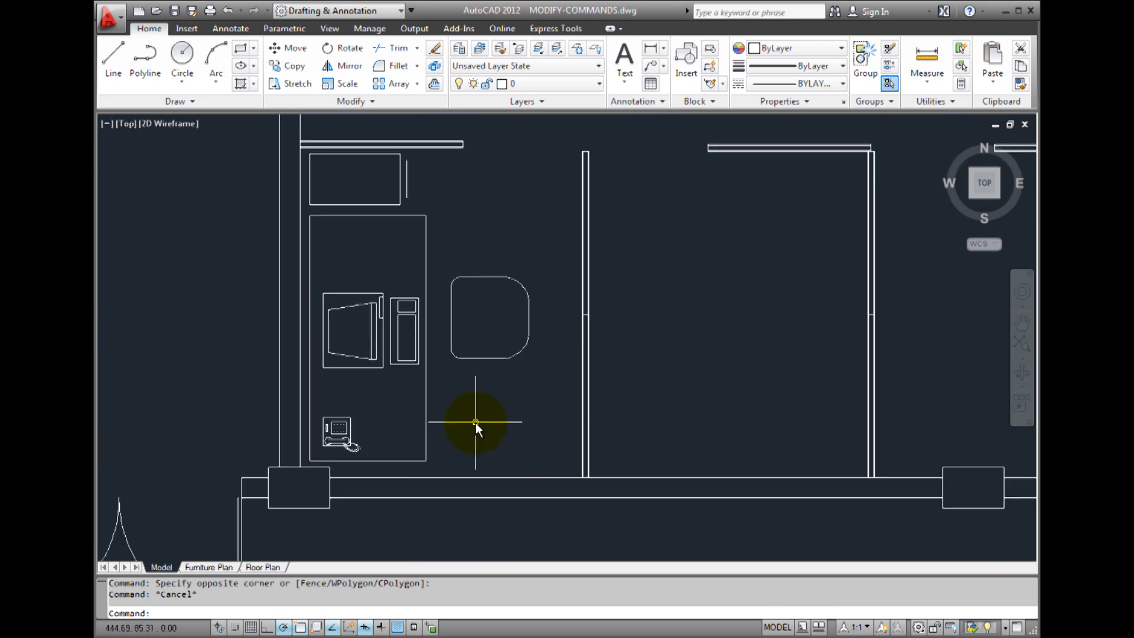
{"action": "mouse_move", "coordinate": [458, 406]}
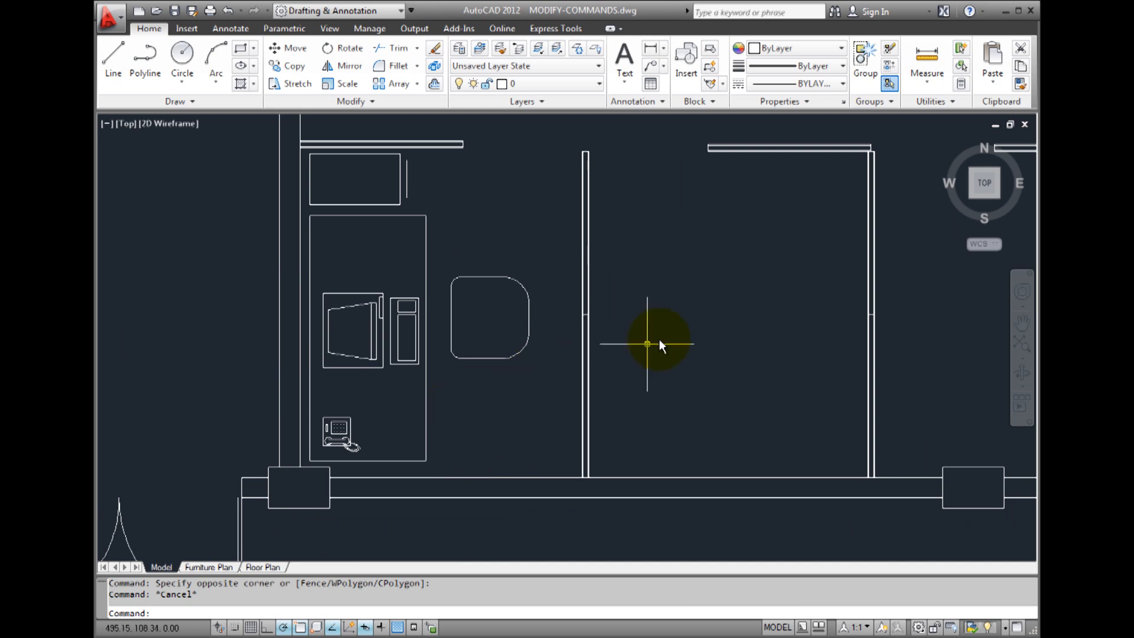
{"action": "mouse_move", "coordinate": [864, 64]}
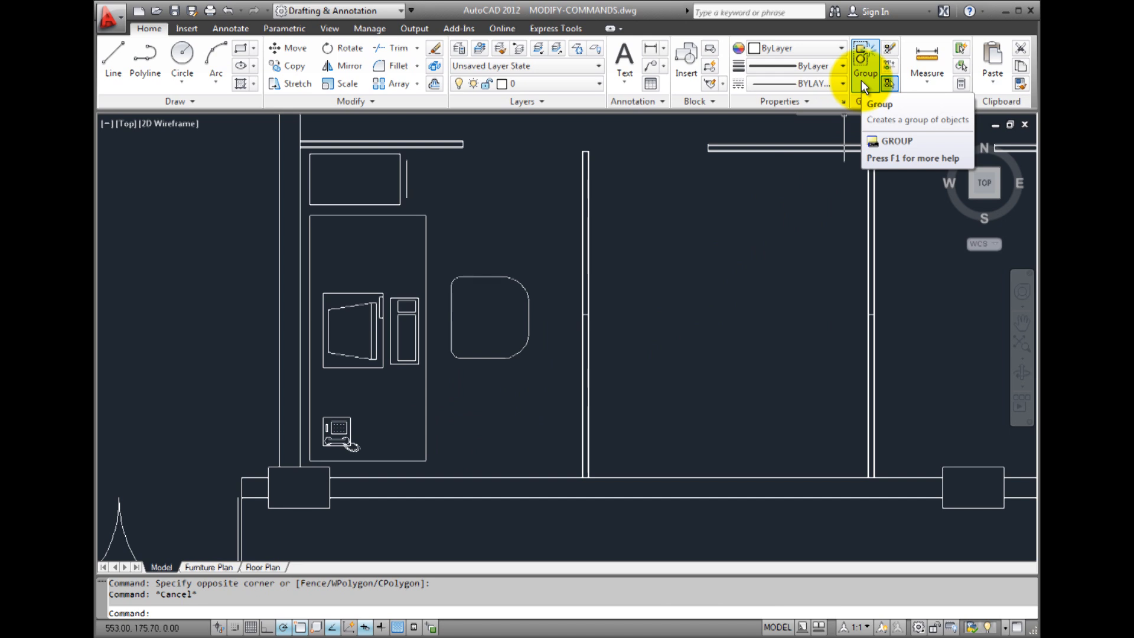
Group the desk, computer and shelf as OFFICE-CUBICLE, then select it to verify.
{"action": "left_click", "coordinate": [865, 72]}
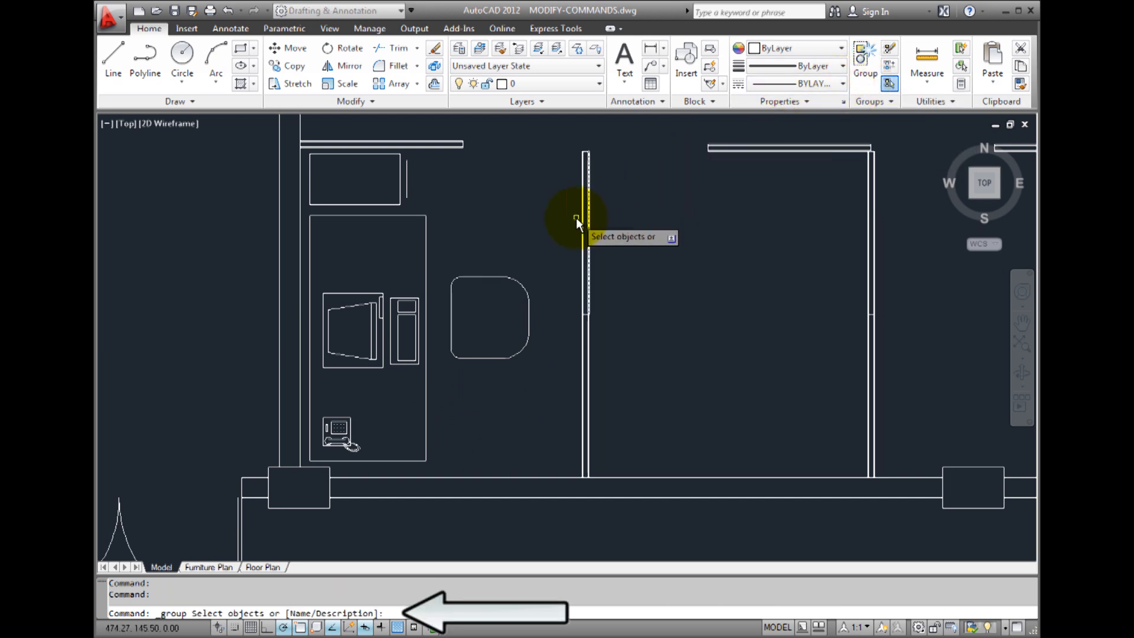
{"action": "type", "text": "N"}
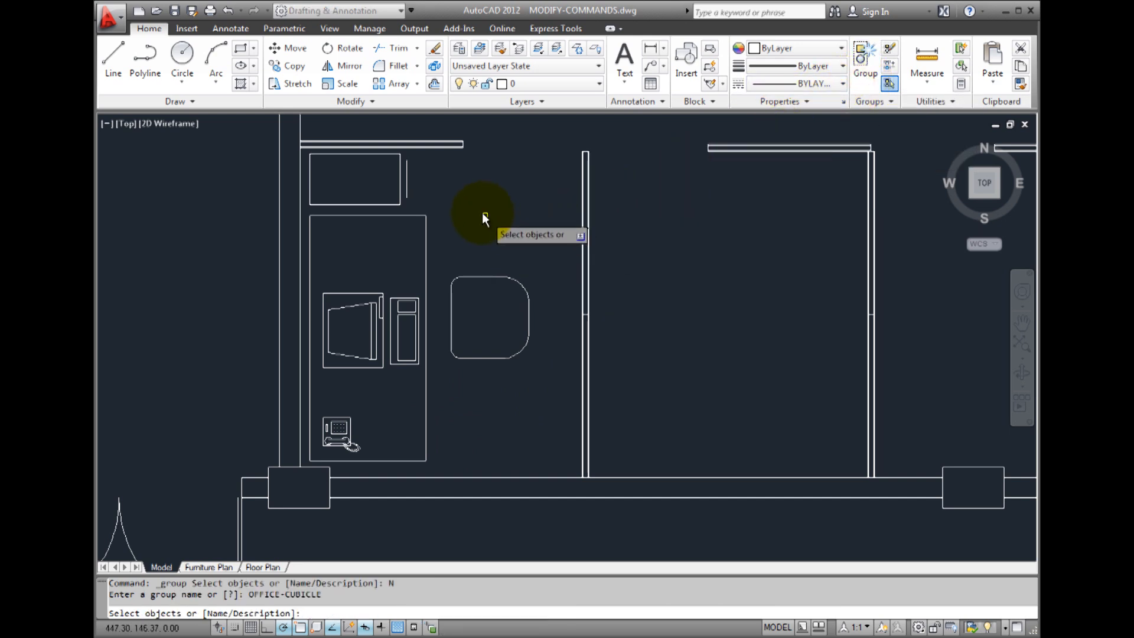
{"action": "mouse_move", "coordinate": [441, 180]}
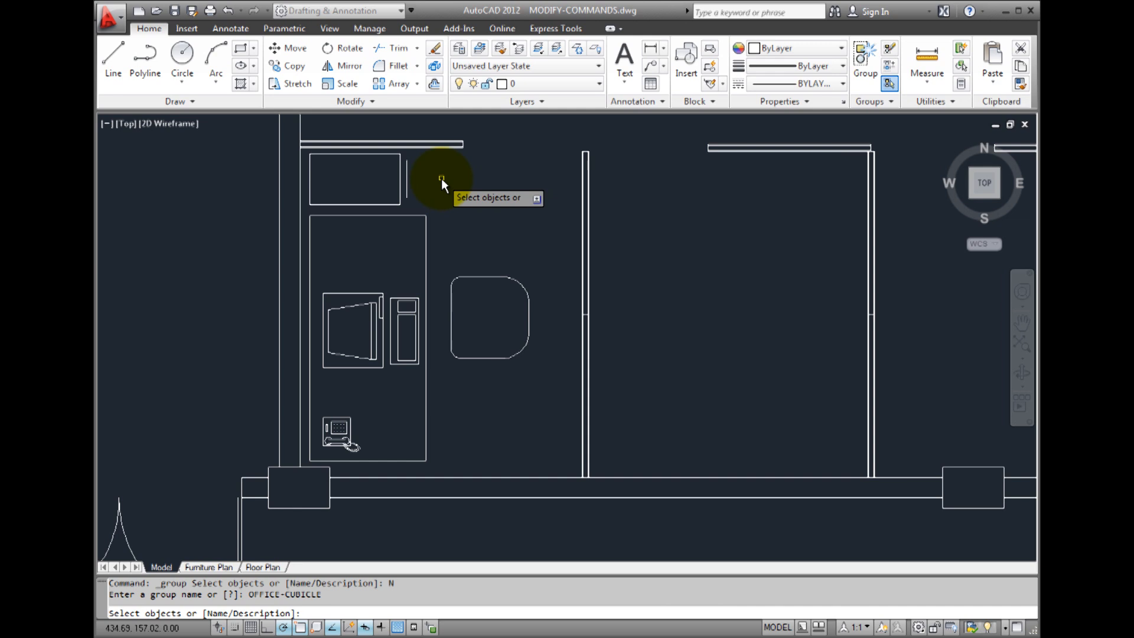
{"action": "left_click_drag", "start_coordinate": [441, 179], "coordinate": [473, 257]}
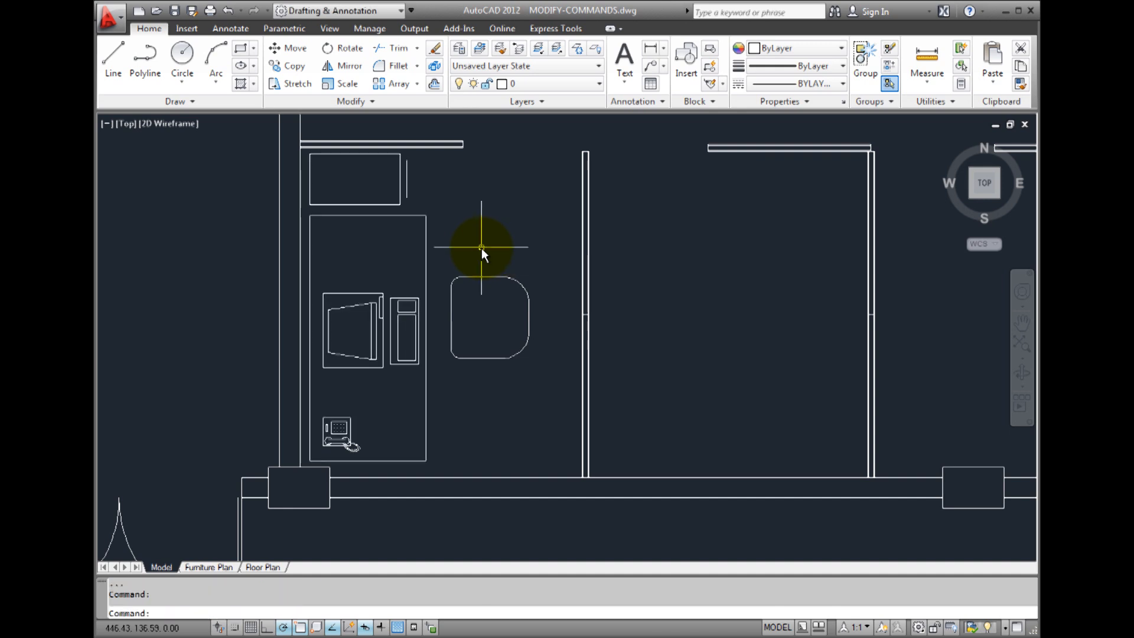
{"action": "mouse_move", "coordinate": [435, 241]}
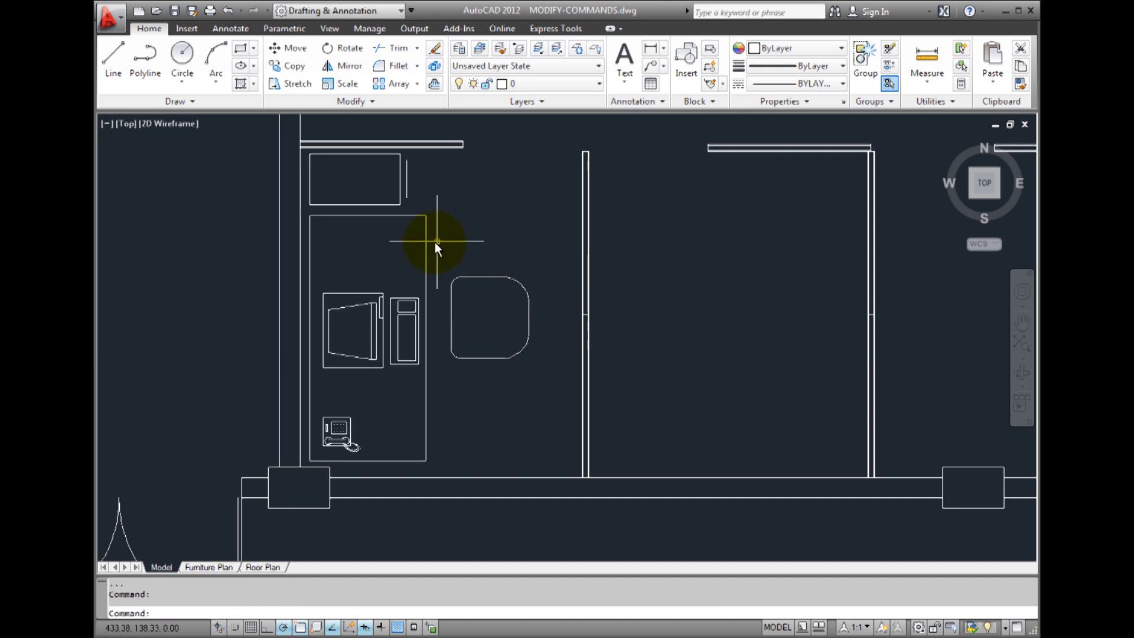
{"action": "mouse_move", "coordinate": [374, 259]}
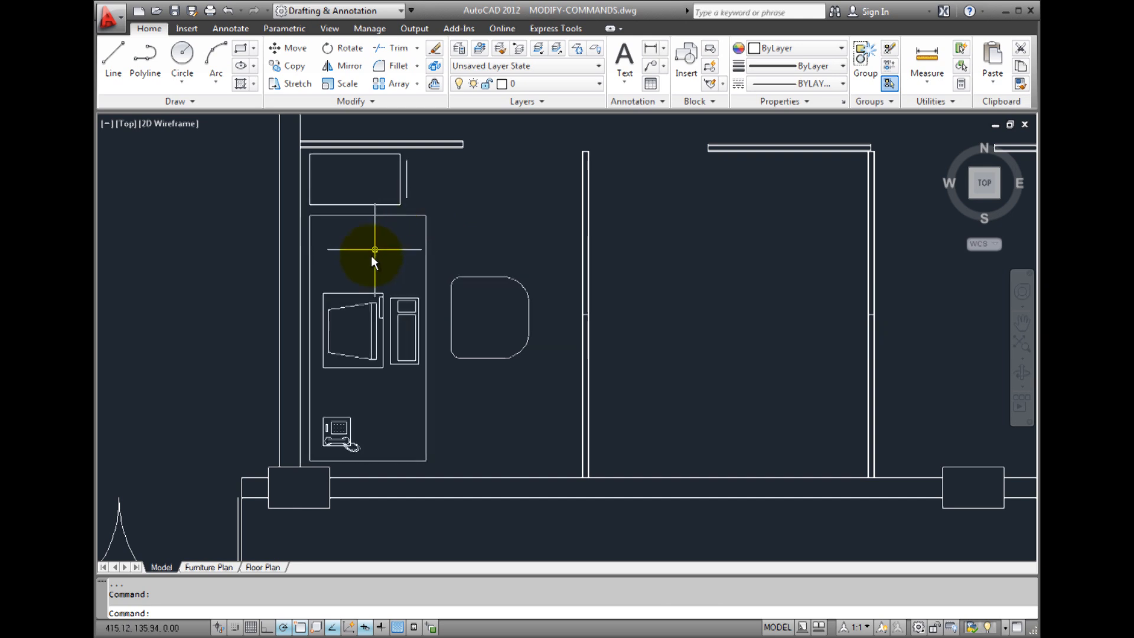
{"action": "left_click", "coordinate": [361, 300]}
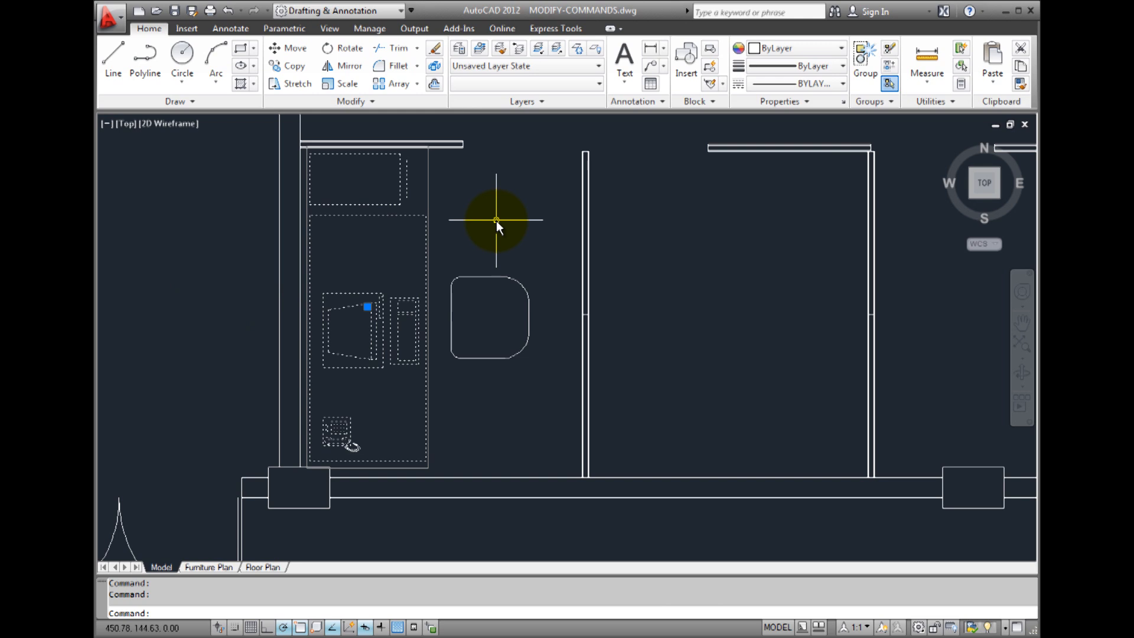
{"action": "key", "text": "Escape"}
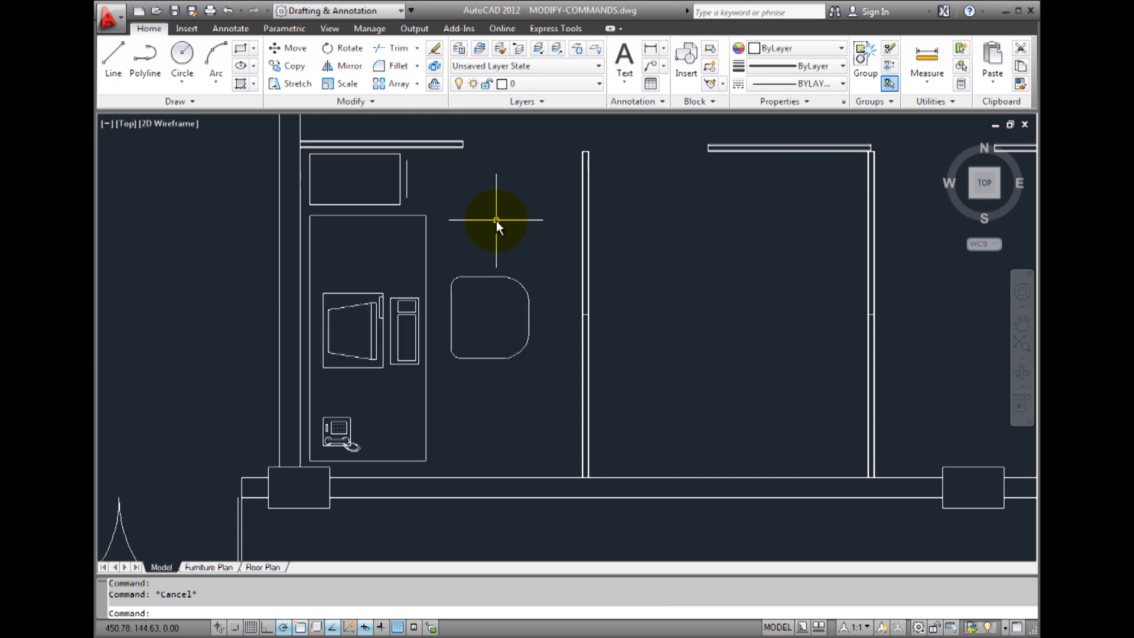
{"action": "mouse_move", "coordinate": [550, 209]}
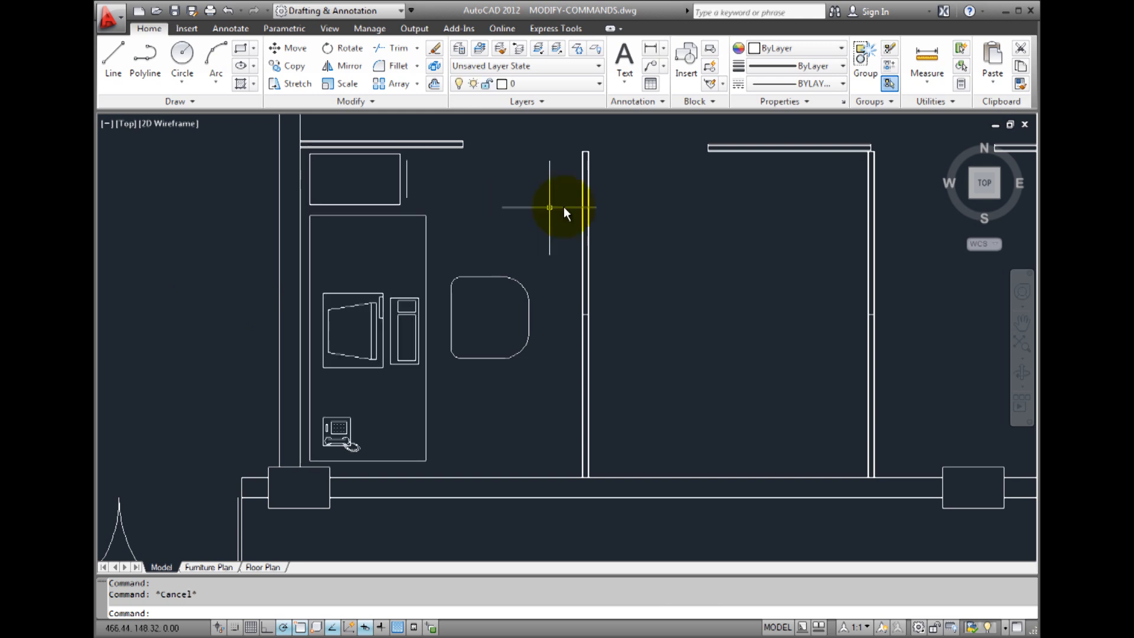
{"action": "mouse_move", "coordinate": [885, 115]}
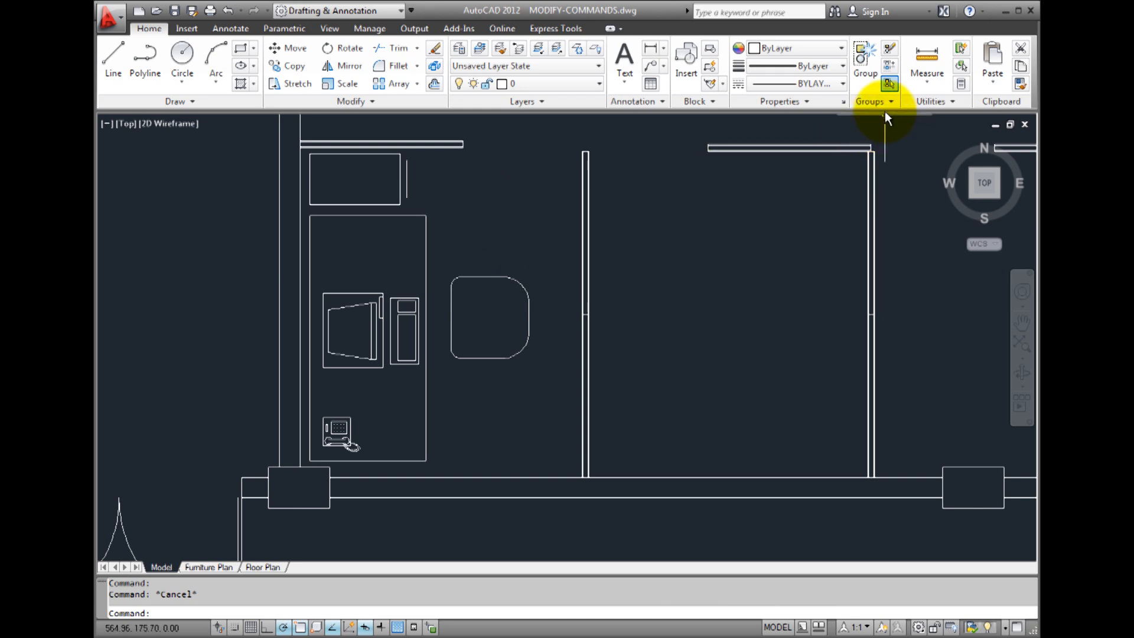
{"action": "mouse_move", "coordinate": [888, 83]}
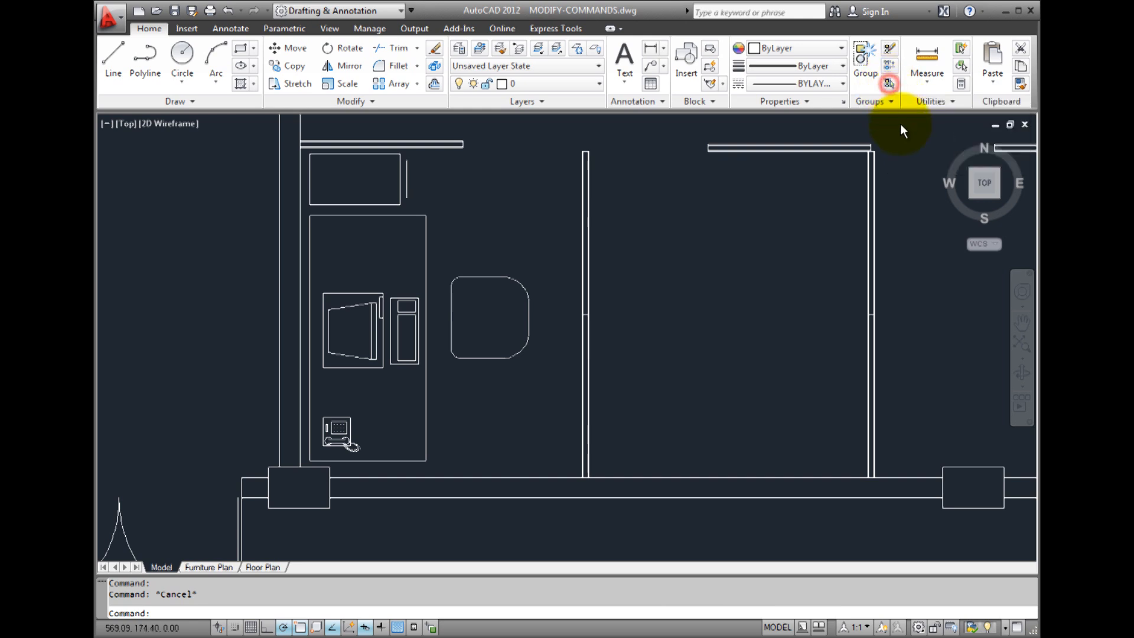
{"action": "mouse_move", "coordinate": [431, 242]}
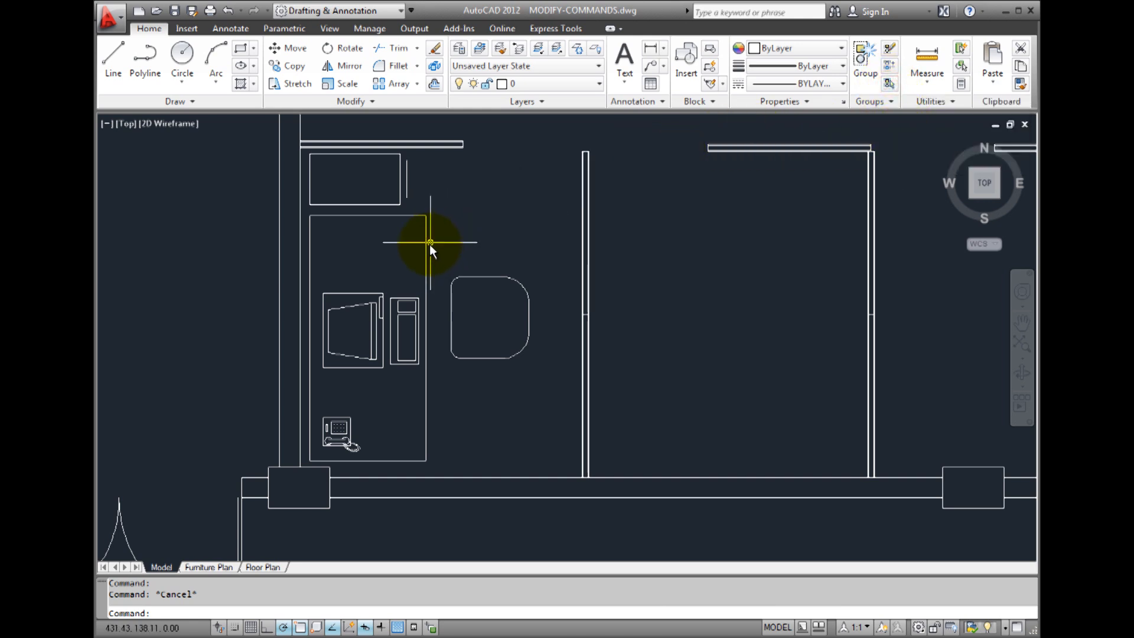
{"action": "mouse_move", "coordinate": [427, 250]}
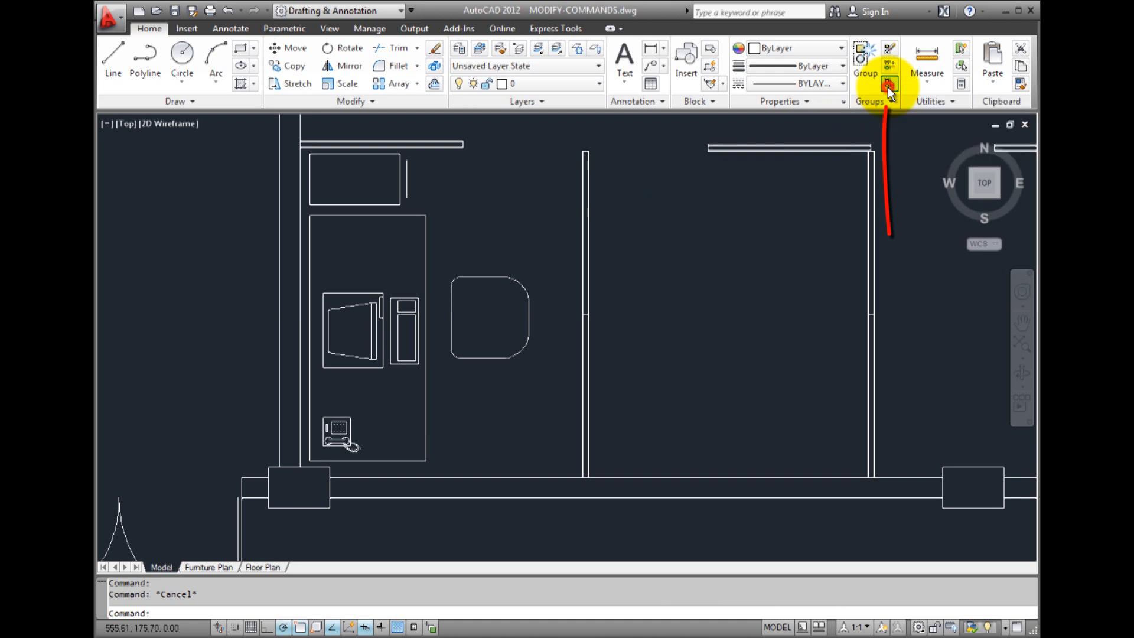
{"action": "mouse_move", "coordinate": [677, 139]}
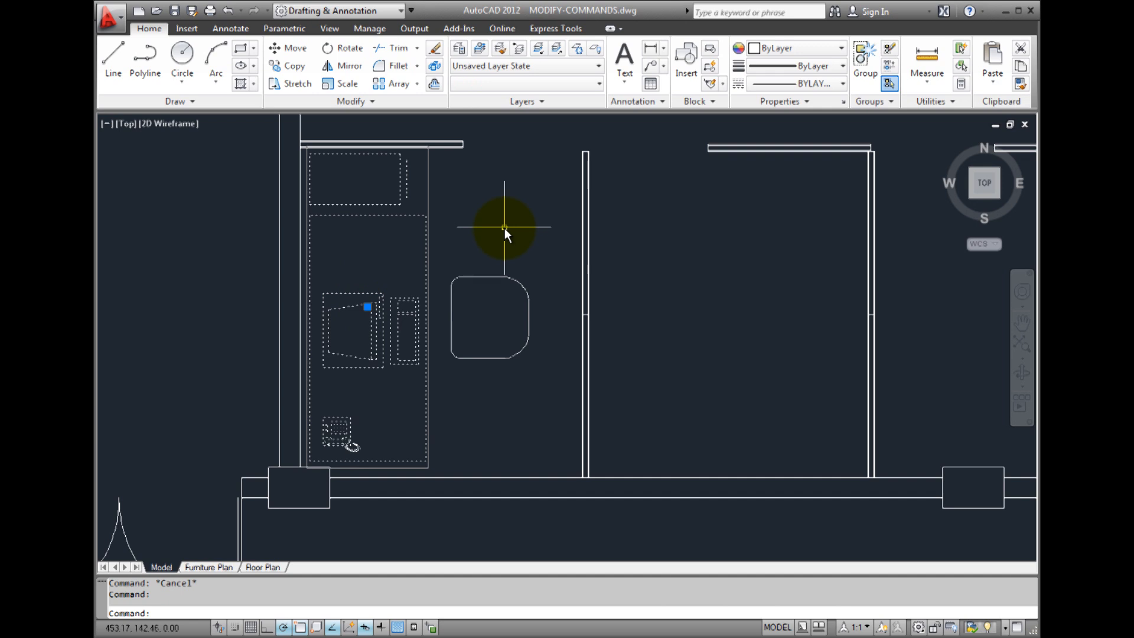
{"action": "mouse_move", "coordinate": [506, 228]}
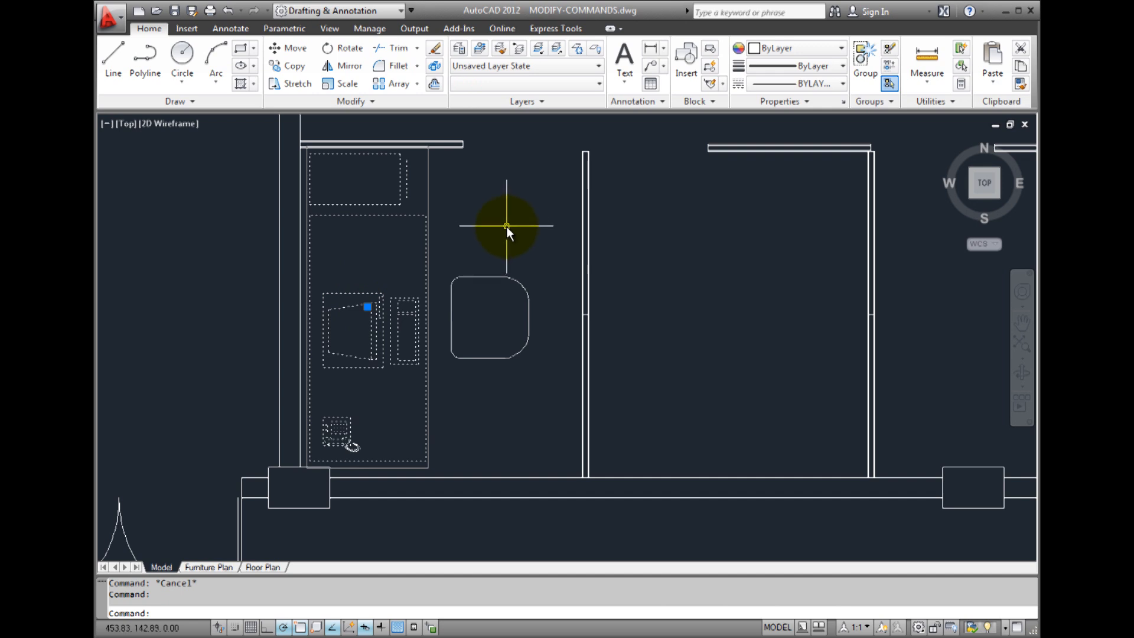
{"action": "mouse_move", "coordinate": [492, 225]}
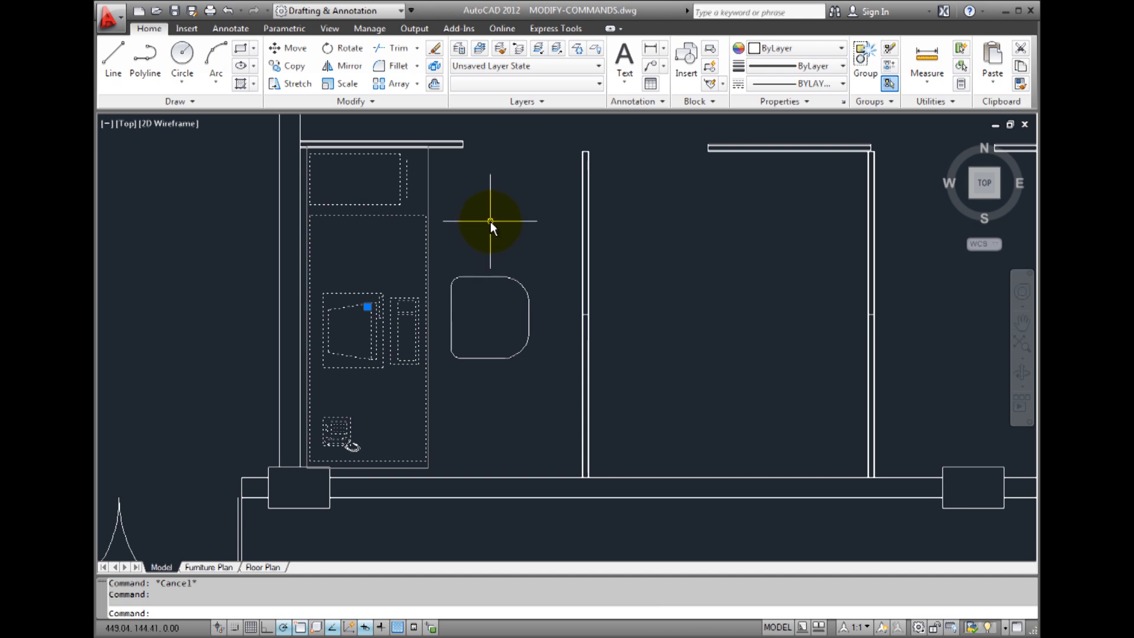
{"action": "mouse_move", "coordinate": [847, 139]}
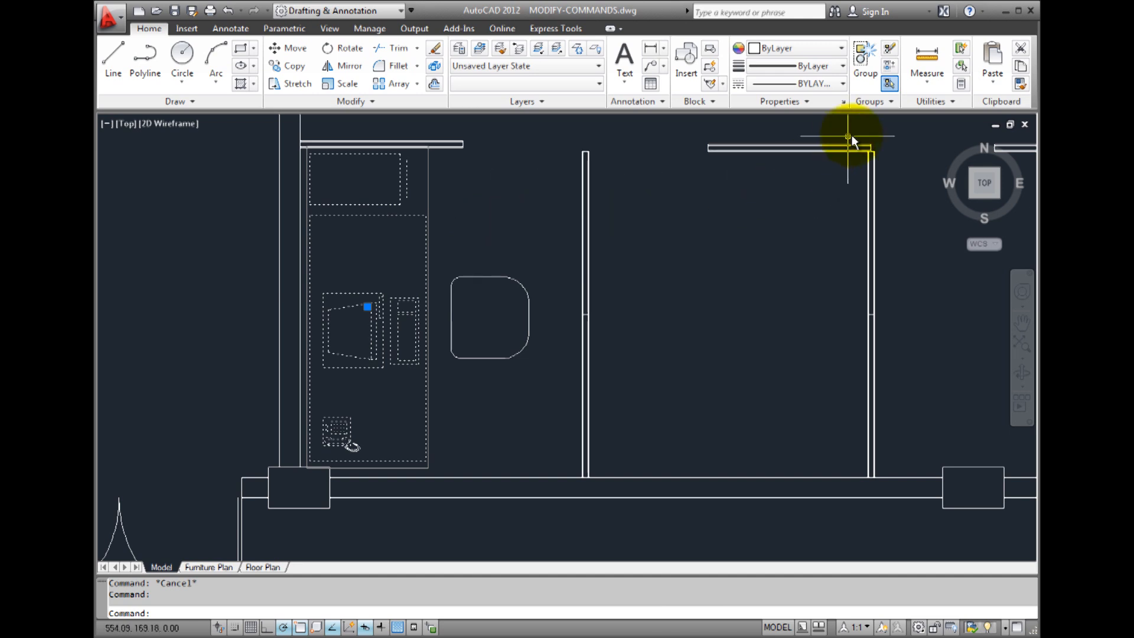
{"action": "mouse_move", "coordinate": [889, 68]}
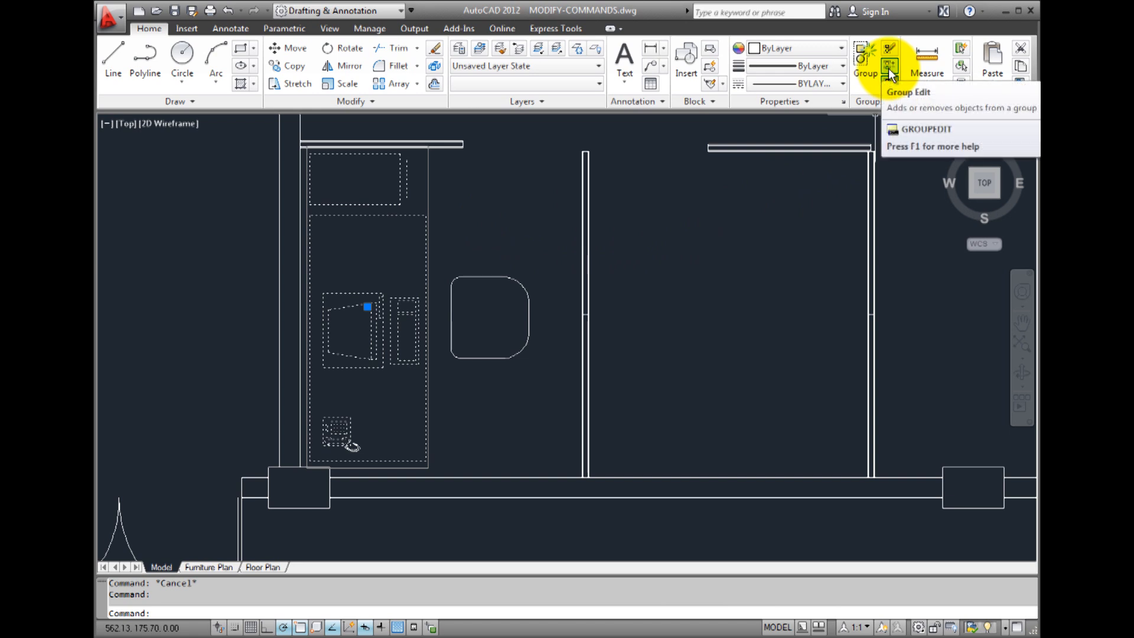
Add the chair to the OFFICE-CUBICLE group with Group Edit.
{"action": "left_click", "coordinate": [890, 75]}
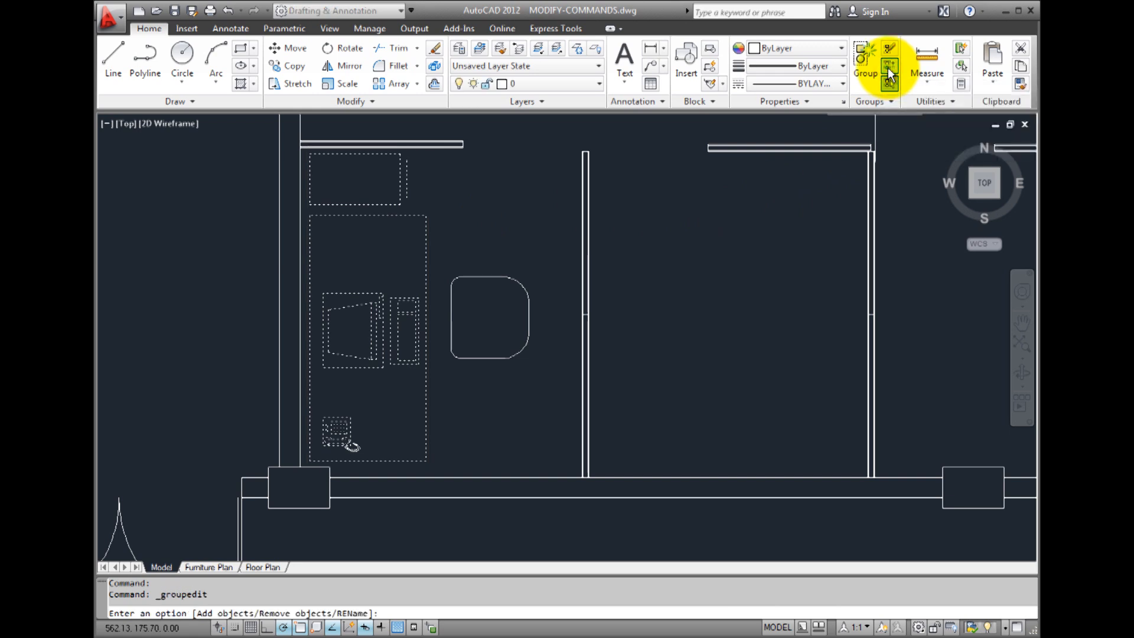
{"action": "right_click", "coordinate": [678, 208]}
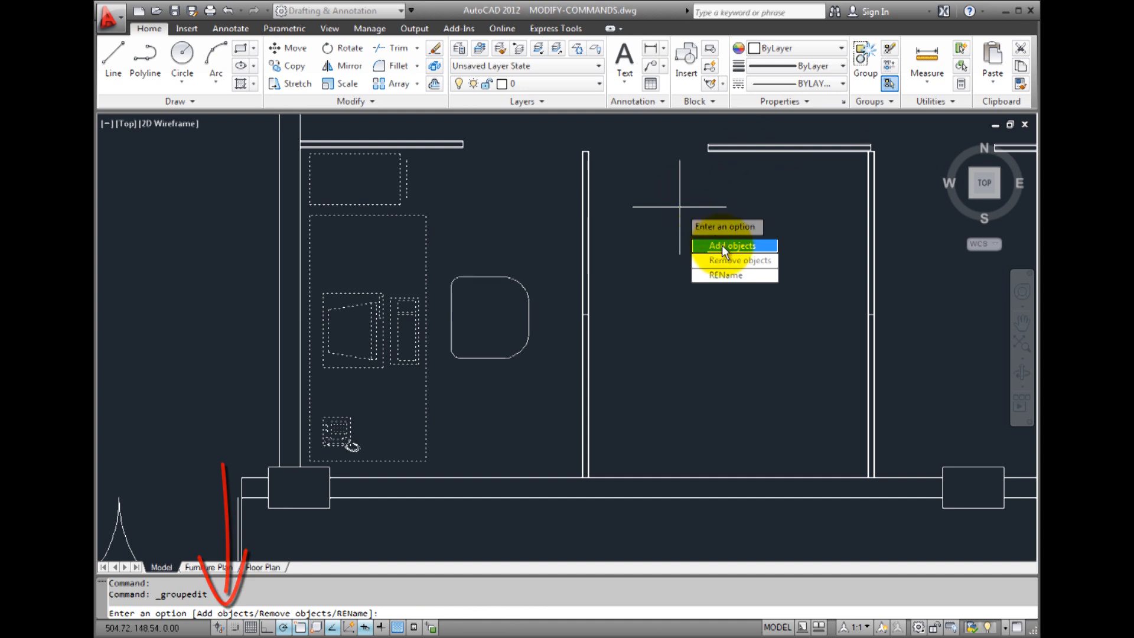
{"action": "left_click", "coordinate": [728, 245]}
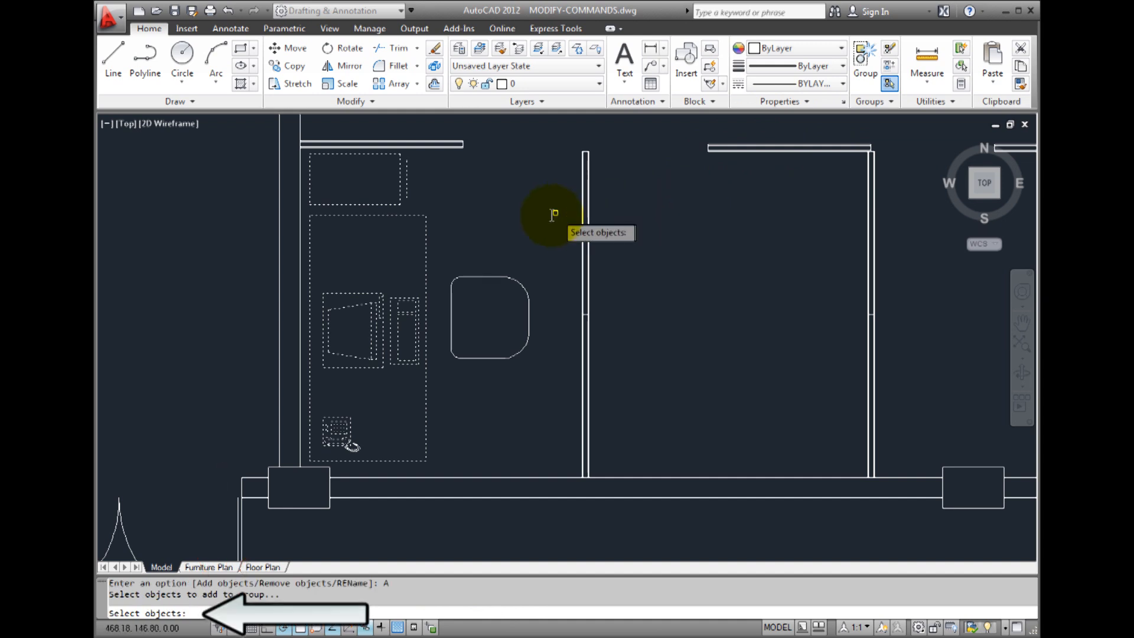
{"action": "mouse_move", "coordinate": [515, 262]}
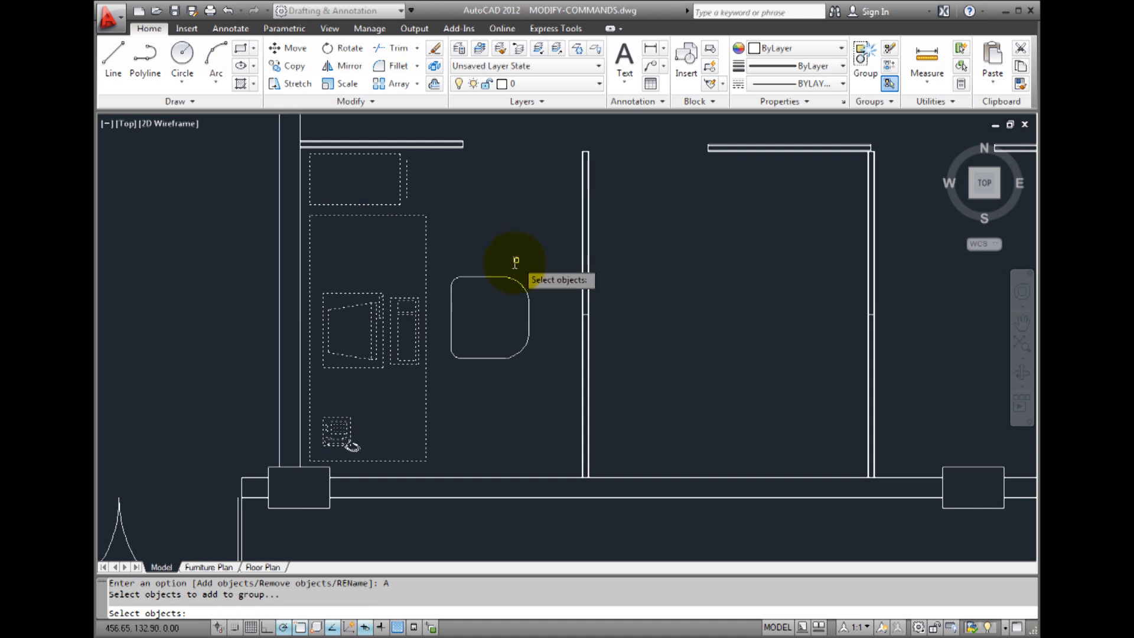
{"action": "left_click", "coordinate": [506, 279]}
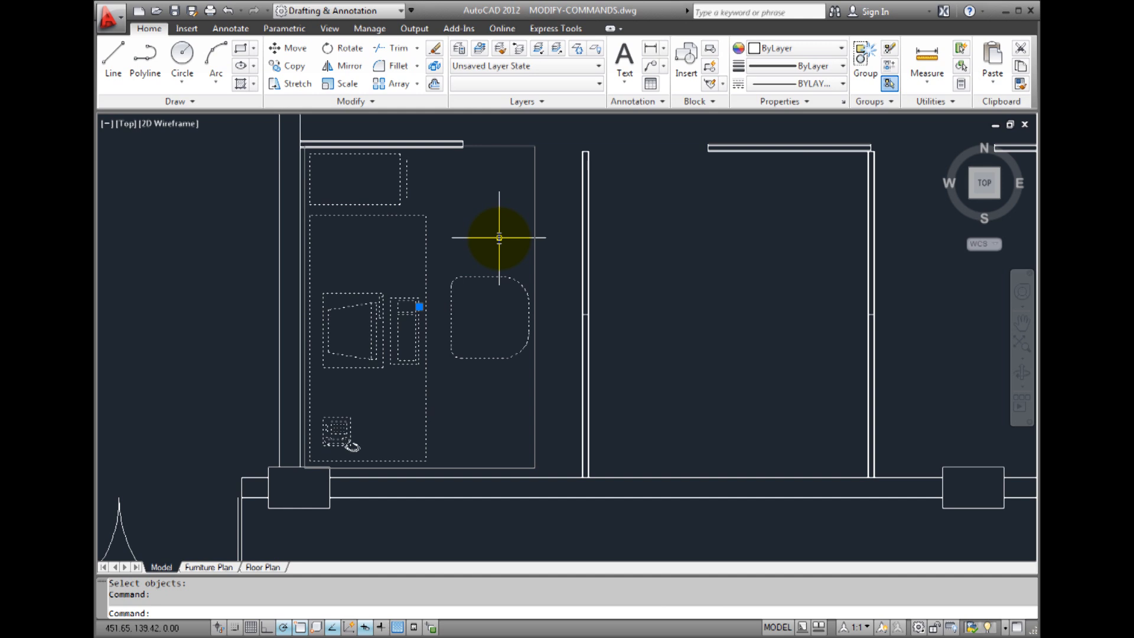
Copy the cubicle group as a 4-item array spaced at the next partition.
{"action": "key", "text": "Escape"}
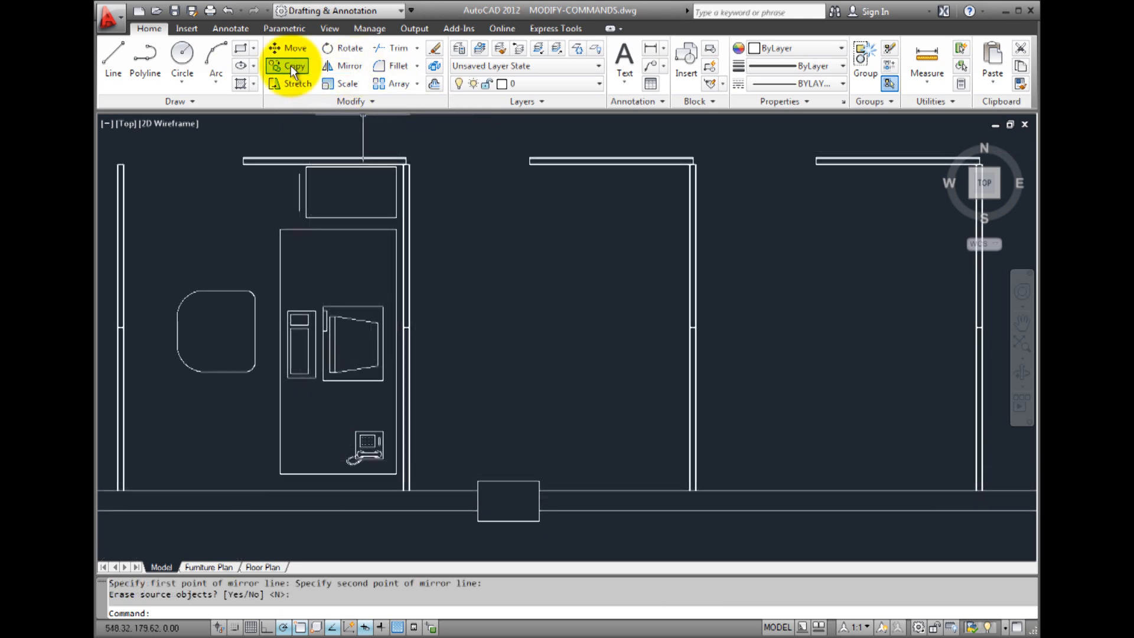
{"action": "left_click", "coordinate": [295, 66]}
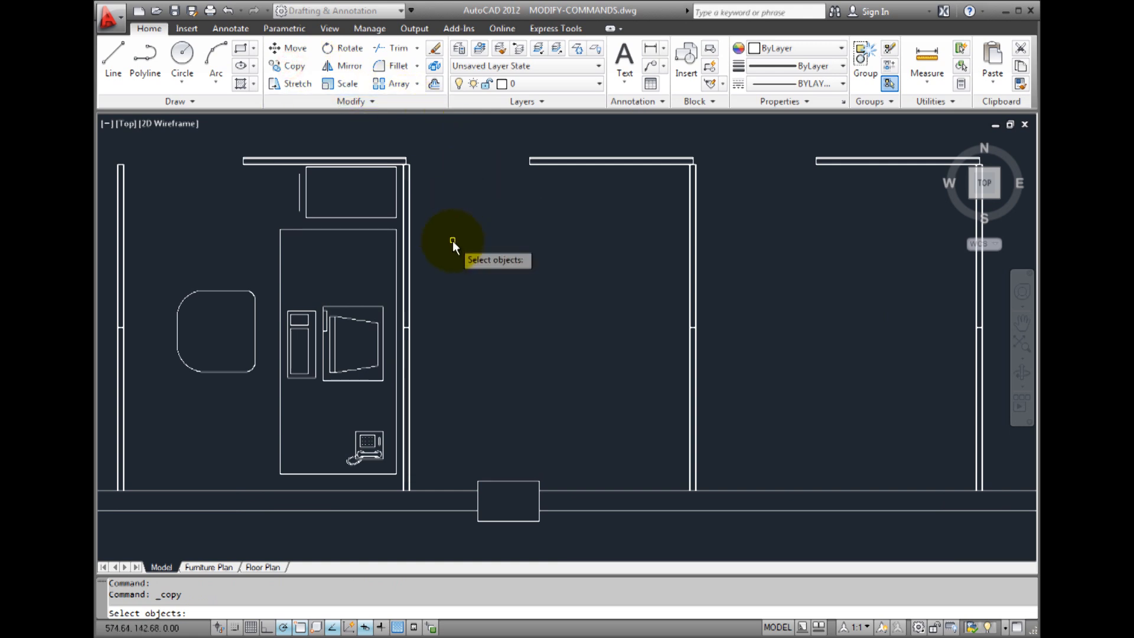
{"action": "left_click", "coordinate": [338, 315]}
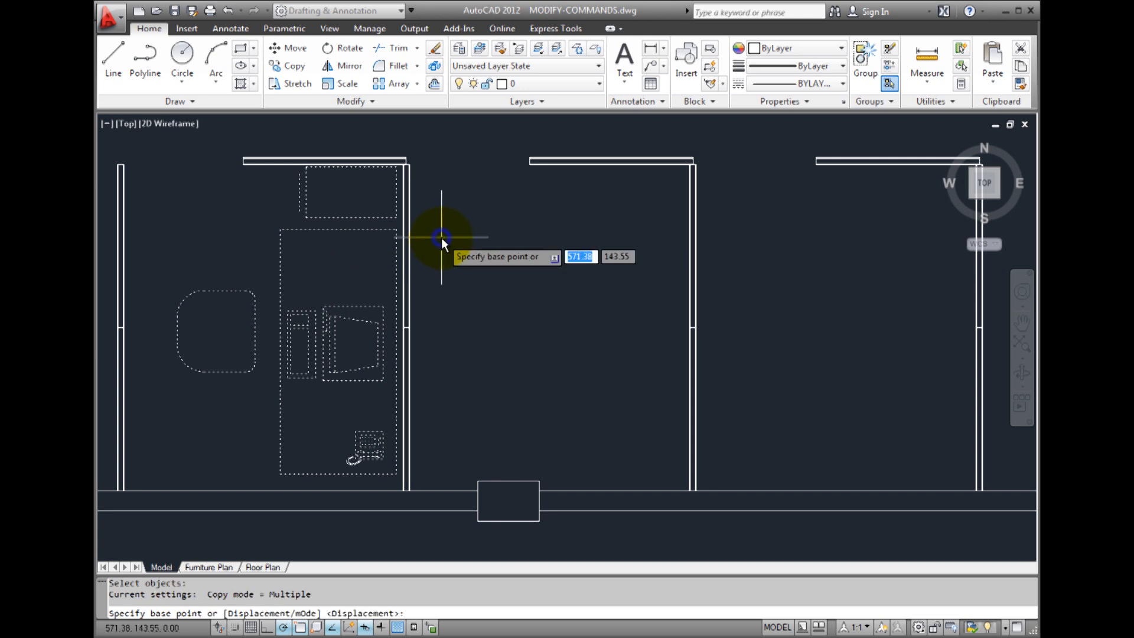
{"action": "mouse_move", "coordinate": [447, 172]}
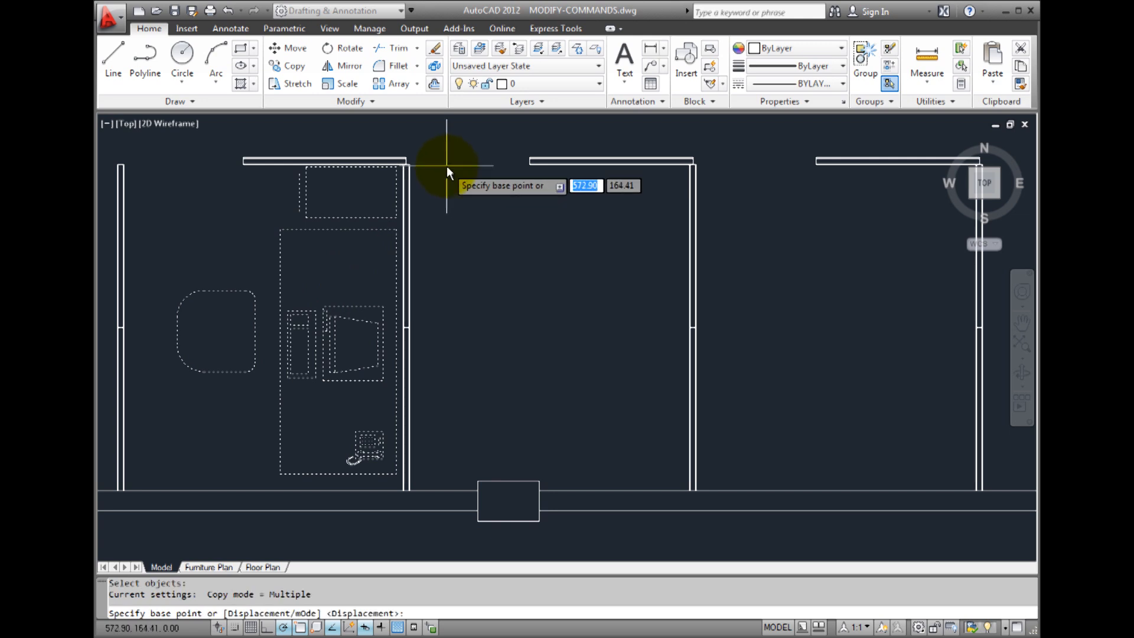
{"action": "mouse_move", "coordinate": [411, 168]}
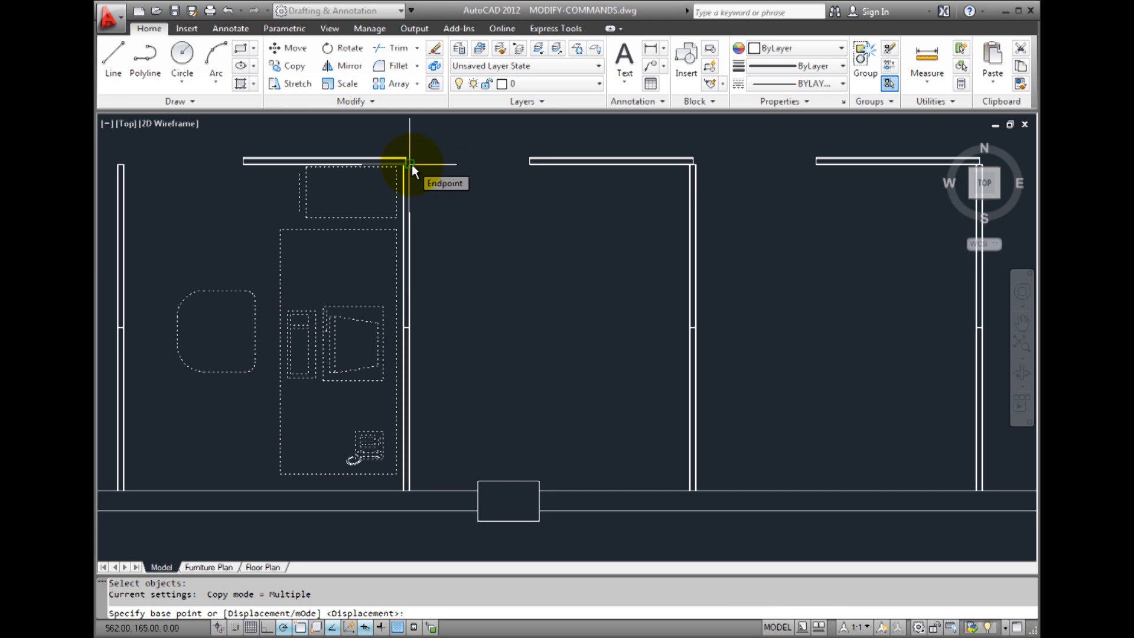
{"action": "right_click", "coordinate": [412, 170]}
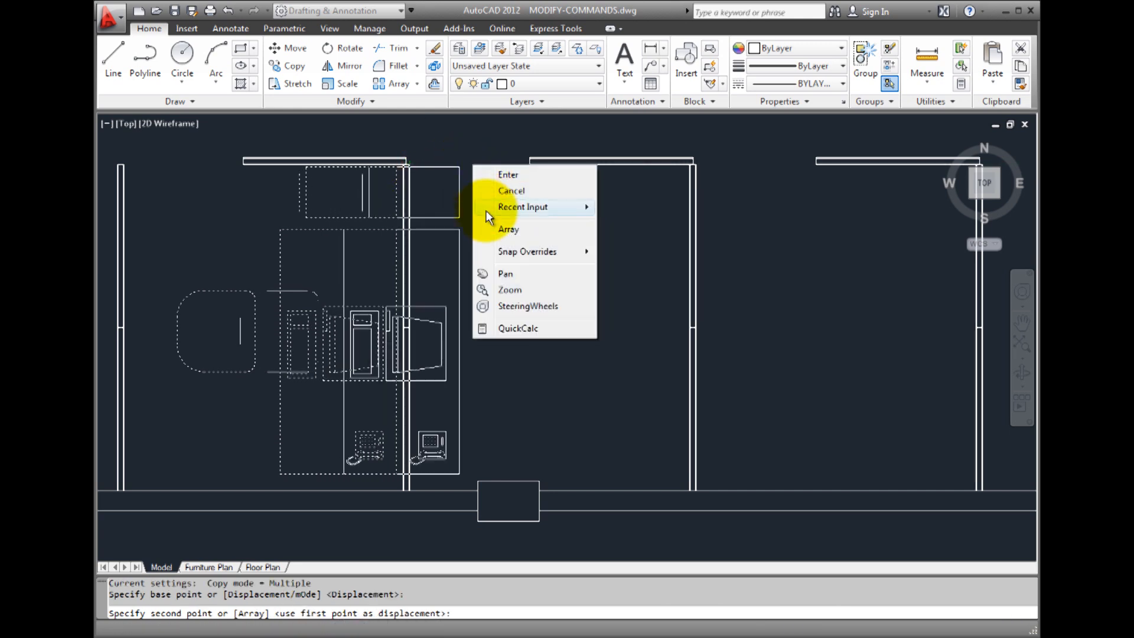
{"action": "left_click", "coordinate": [509, 229]}
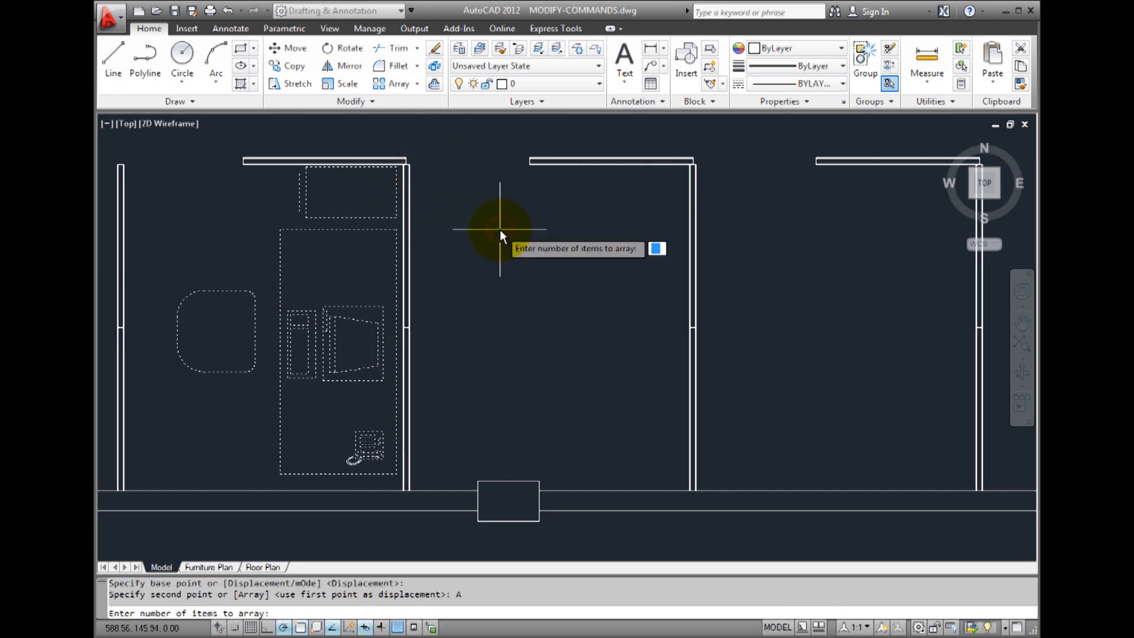
{"action": "type", "text": "4"}
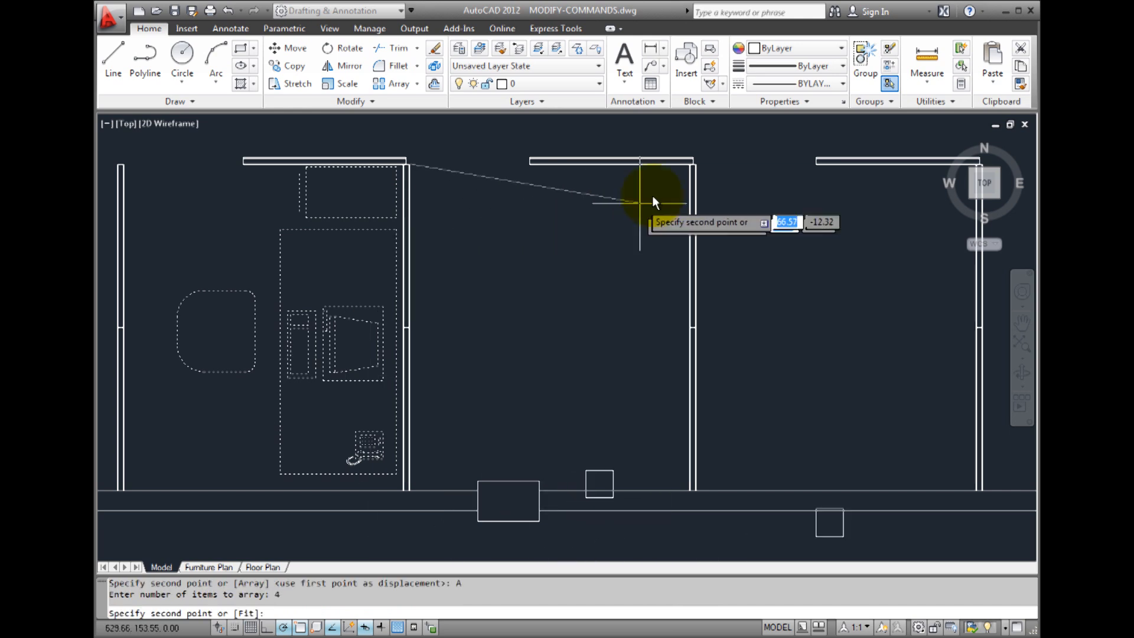
{"action": "mouse_move", "coordinate": [694, 172]}
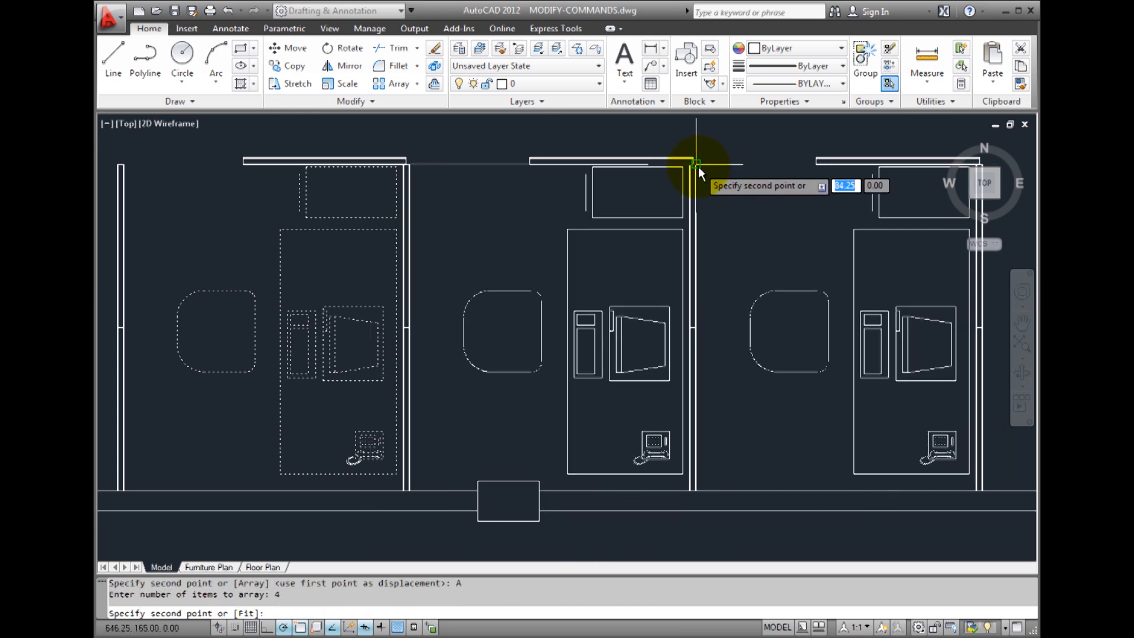
{"action": "left_click", "coordinate": [696, 174]}
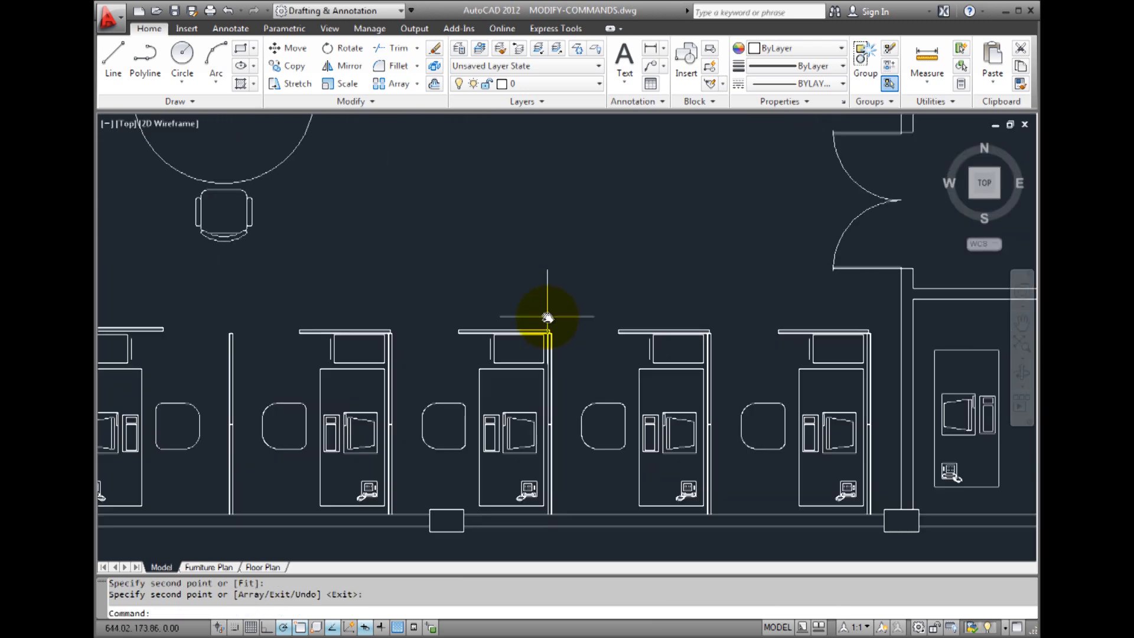
{"action": "mouse_move", "coordinate": [347, 373]}
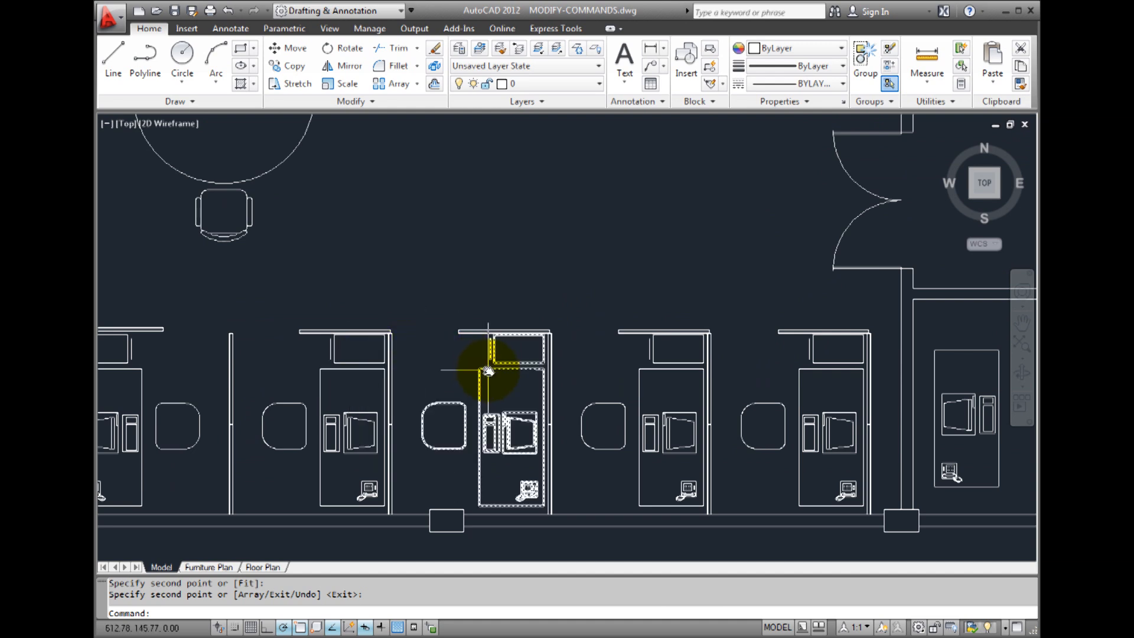
{"action": "mouse_move", "coordinate": [644, 371]}
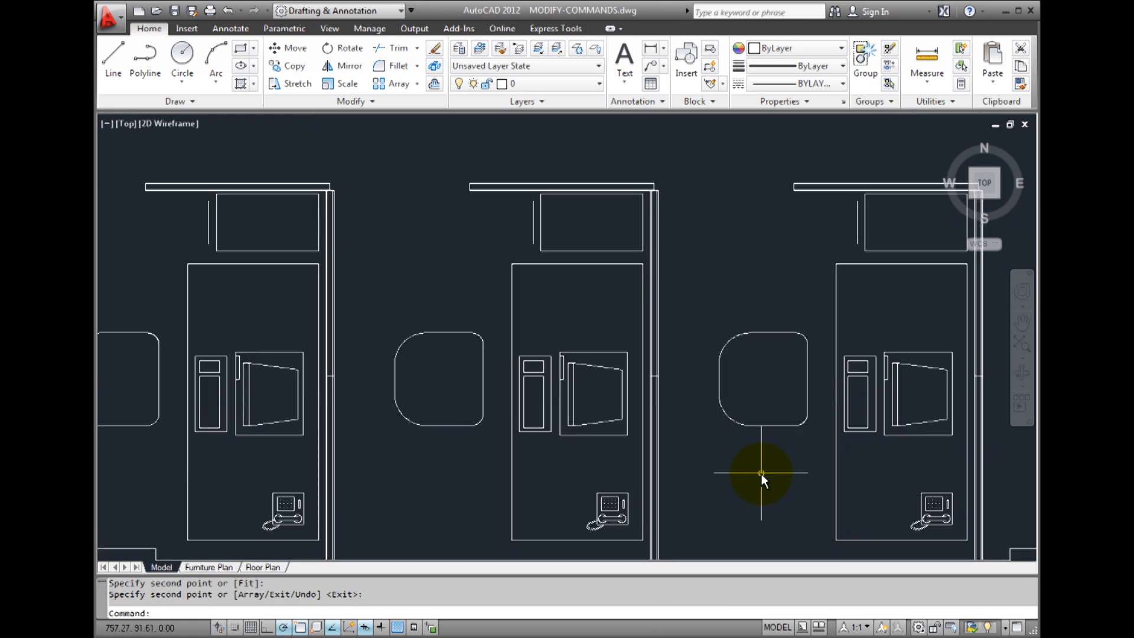
Rotate the last cubicle's chair about its centre point.
{"action": "left_click", "coordinate": [766, 331]}
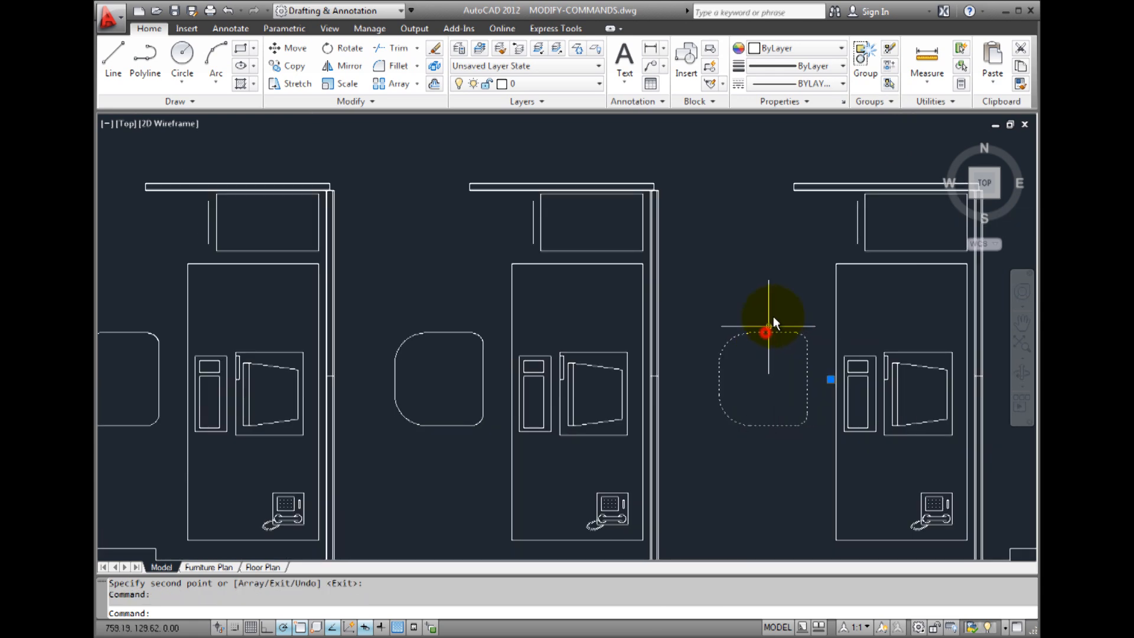
{"action": "mouse_move", "coordinate": [776, 235]}
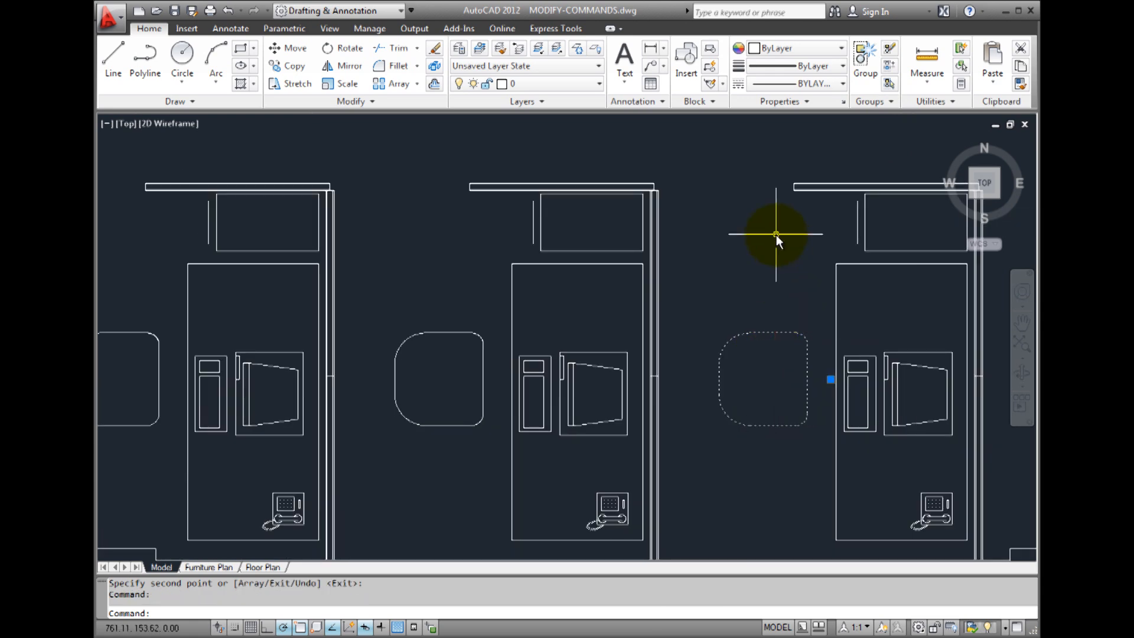
{"action": "mouse_move", "coordinate": [349, 48]}
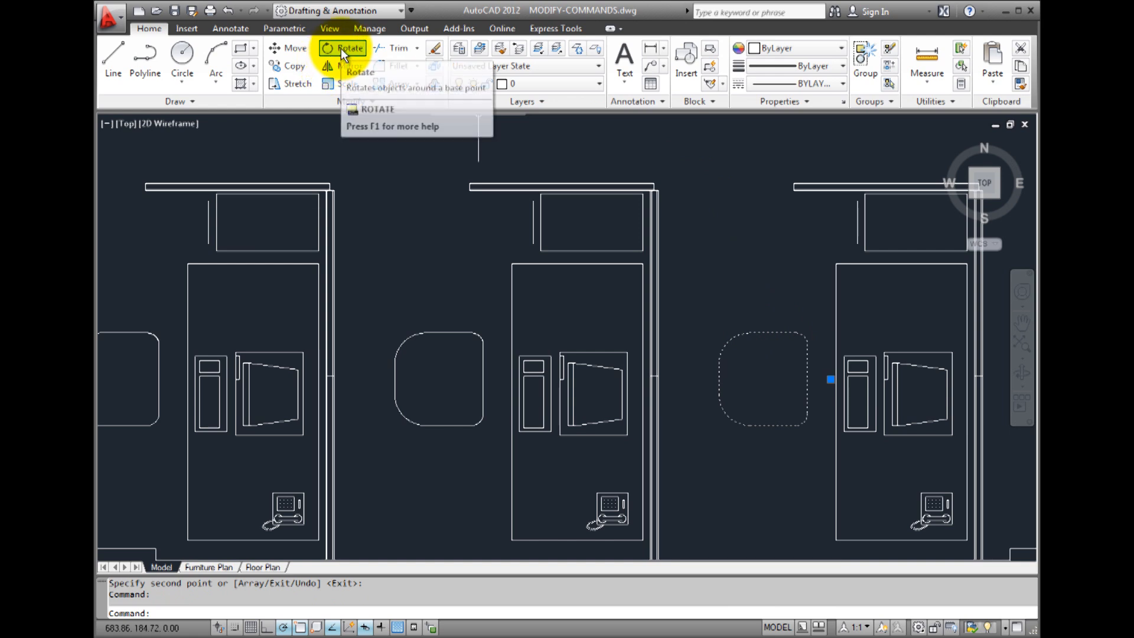
{"action": "left_click", "coordinate": [349, 48]}
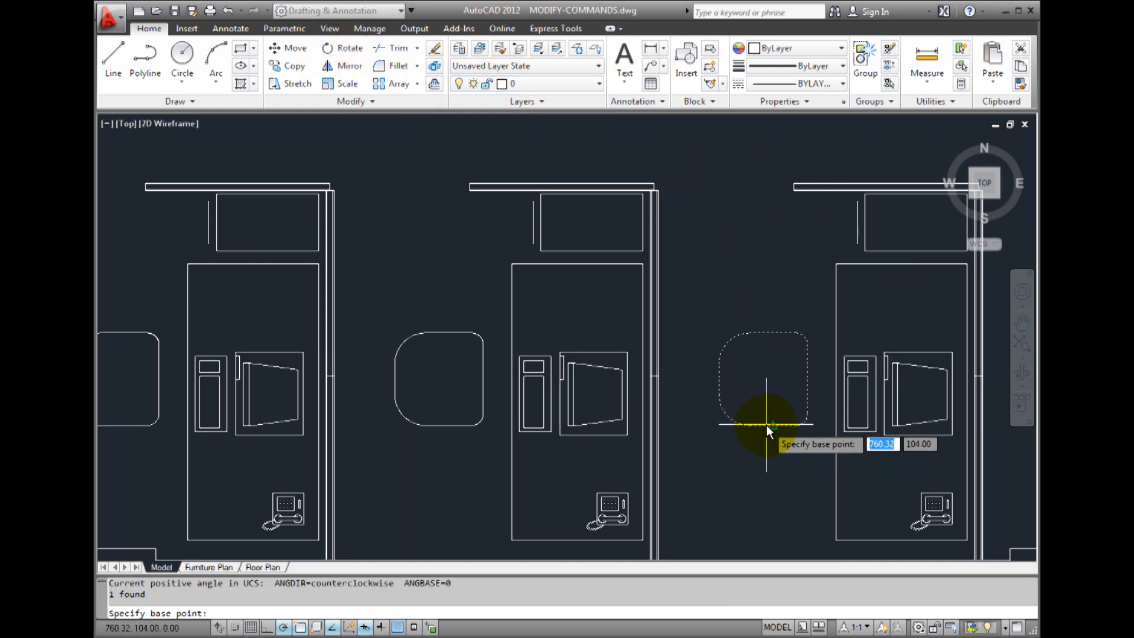
{"action": "mouse_move", "coordinate": [773, 383]}
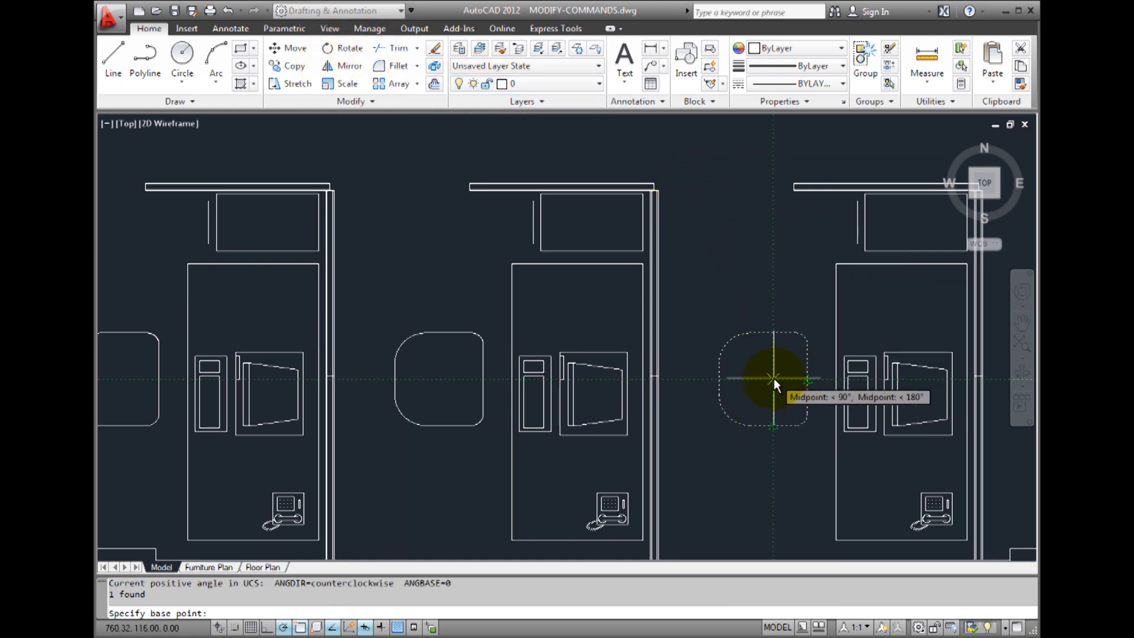
{"action": "left_click", "coordinate": [774, 380]}
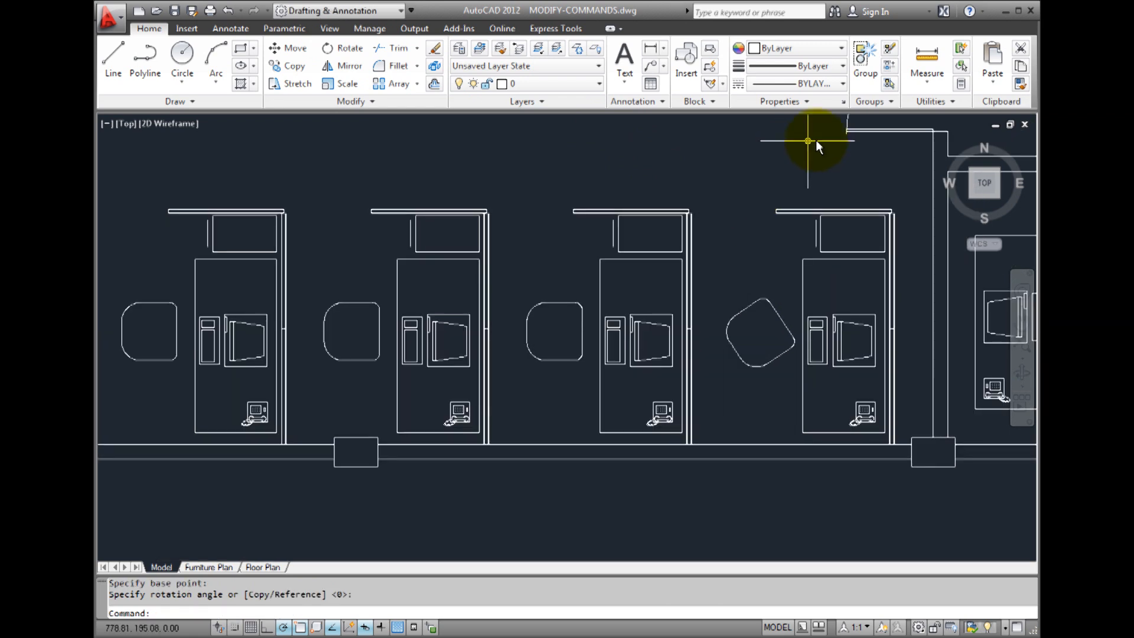
{"action": "mouse_move", "coordinate": [889, 85]}
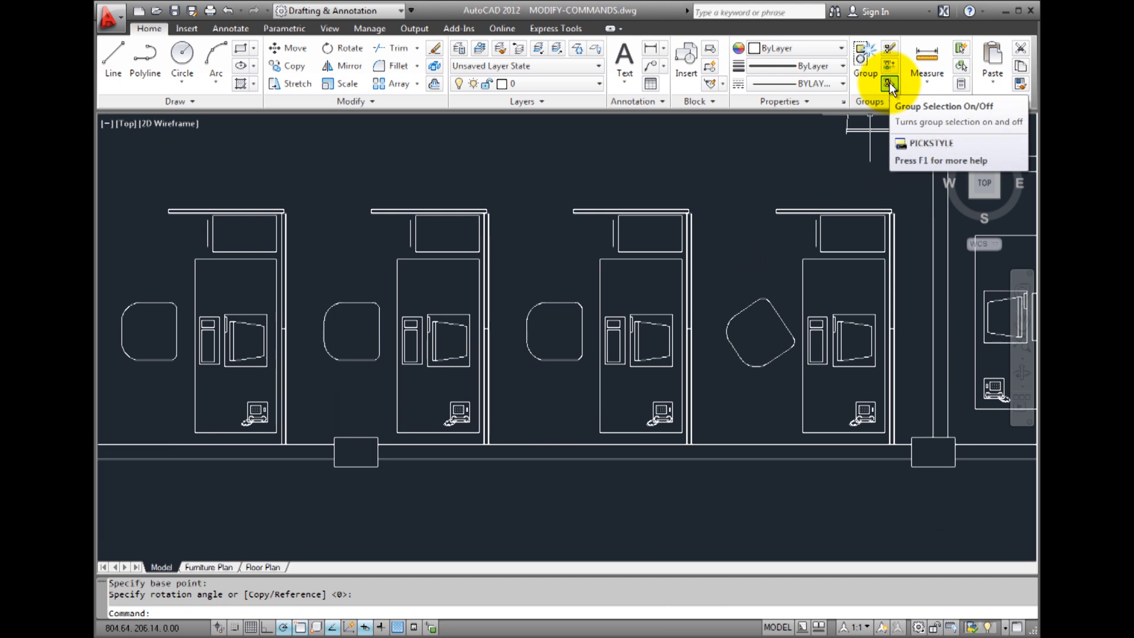
{"action": "mouse_move", "coordinate": [764, 280]}
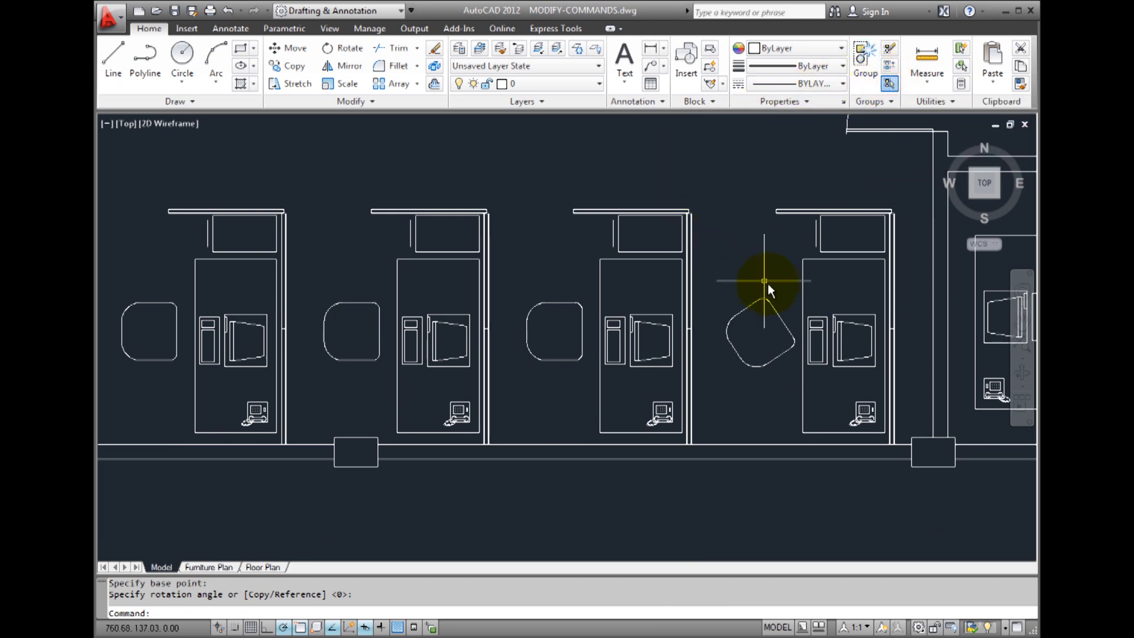